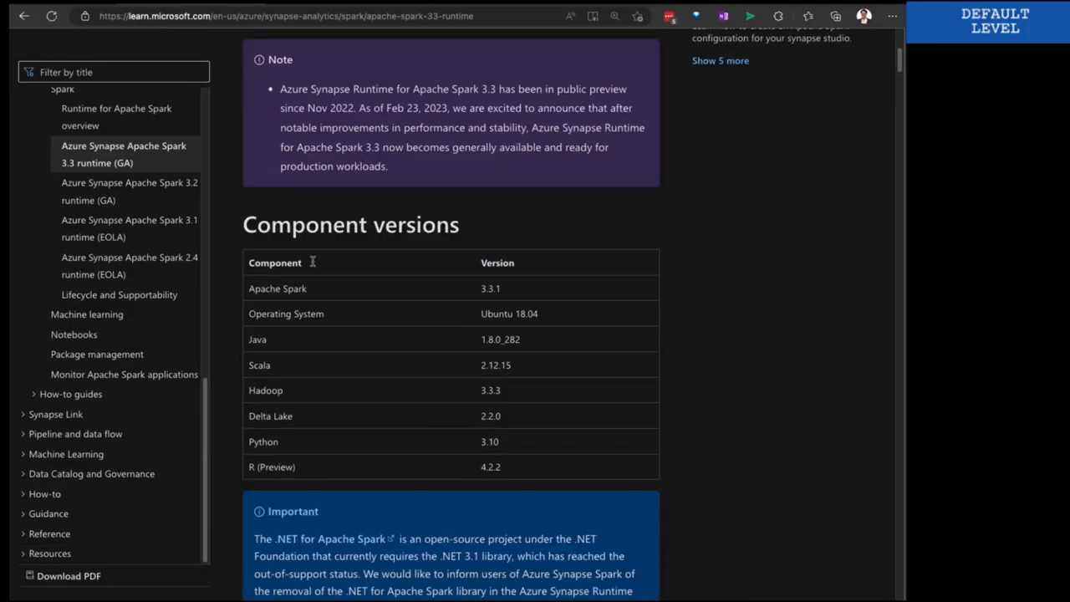
Scroll through the Spark 3.3 runtime's library lists on Microsoft Learn
scroll("down", 3)
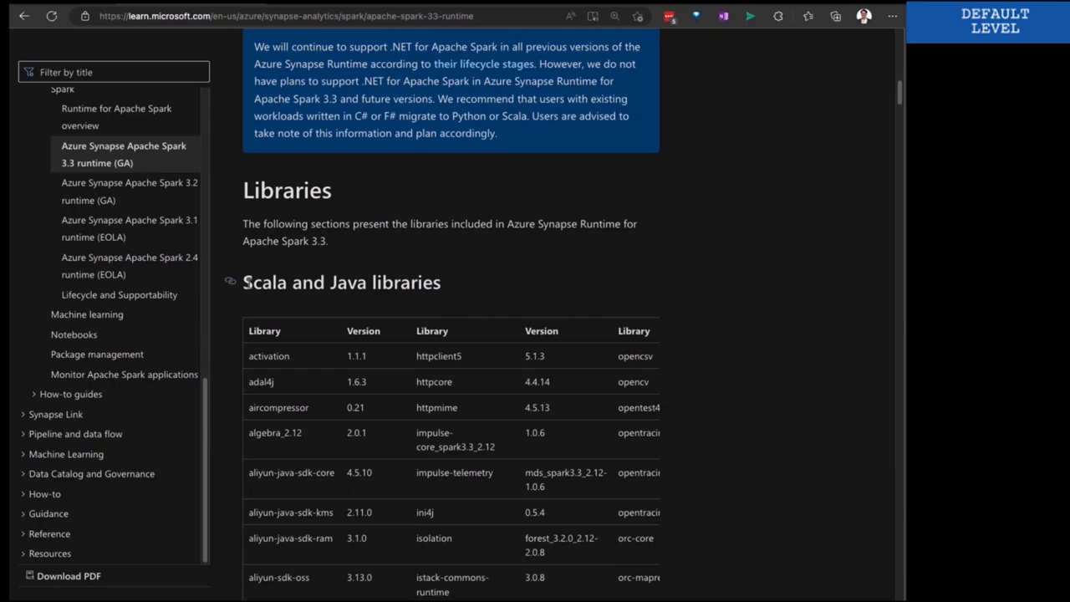
mouse_move(488, 286)
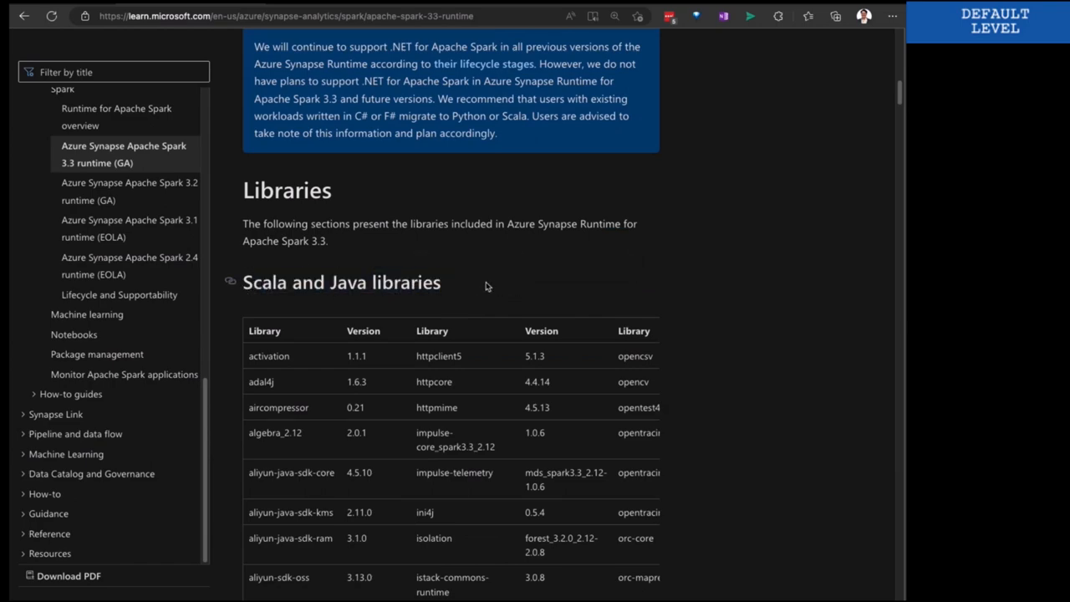
scroll("down", 3)
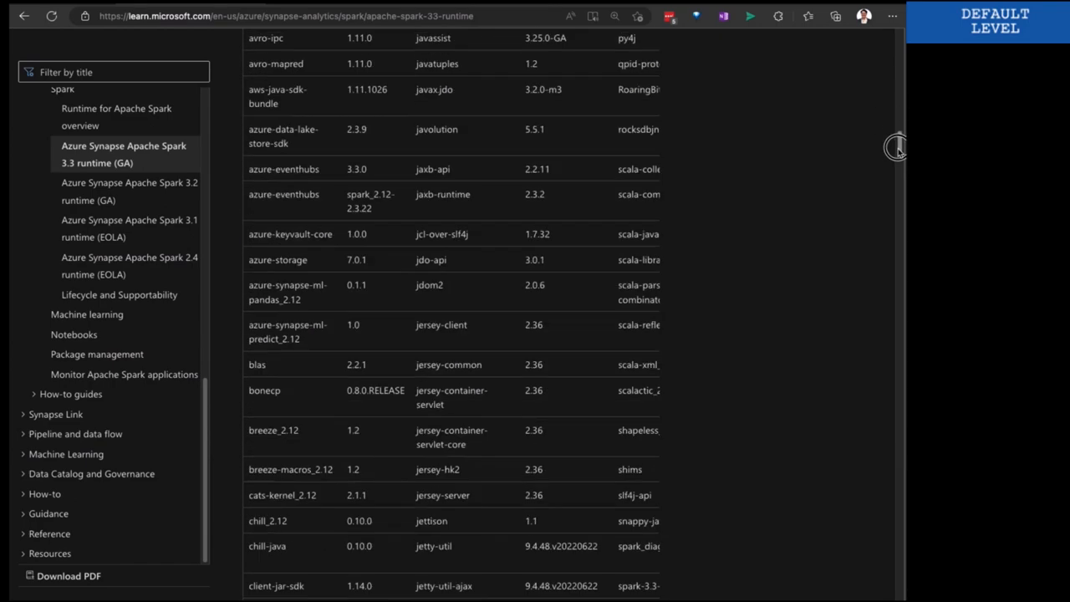
scroll("down", 3)
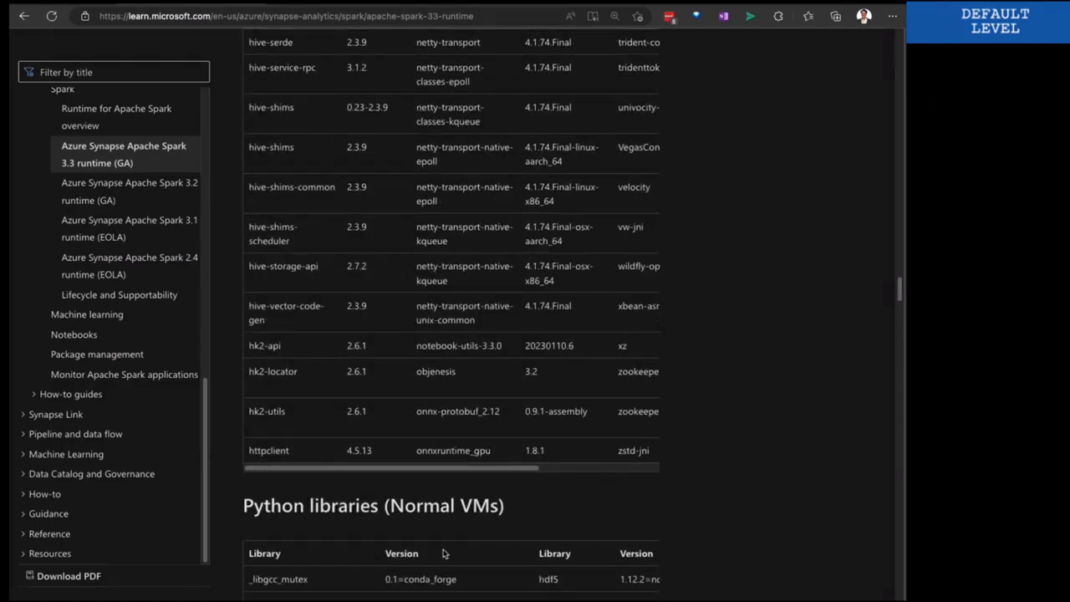
scroll("down", 3)
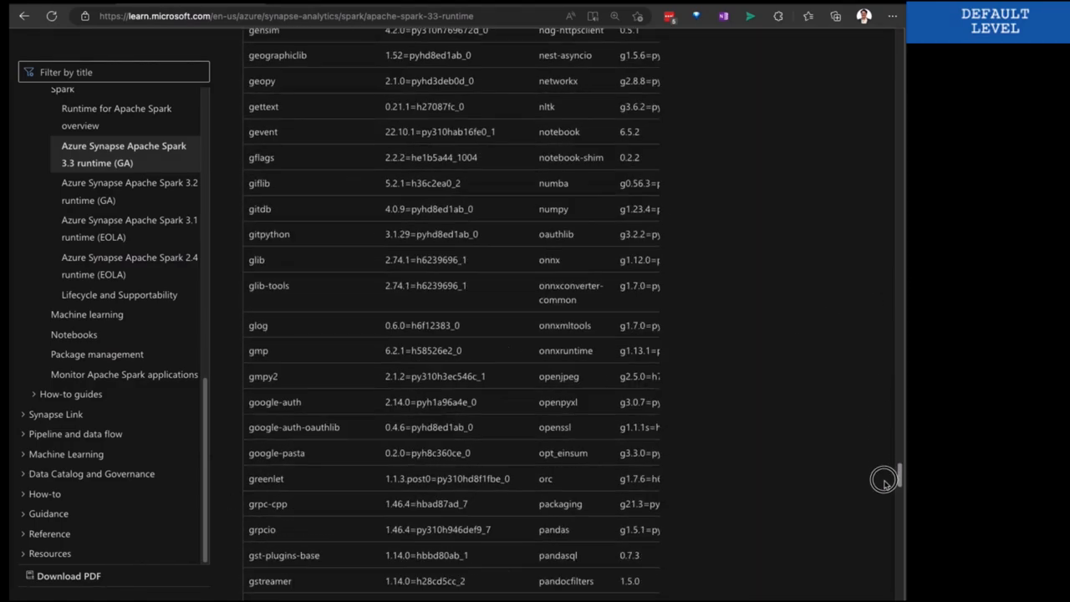
scroll("down", 3)
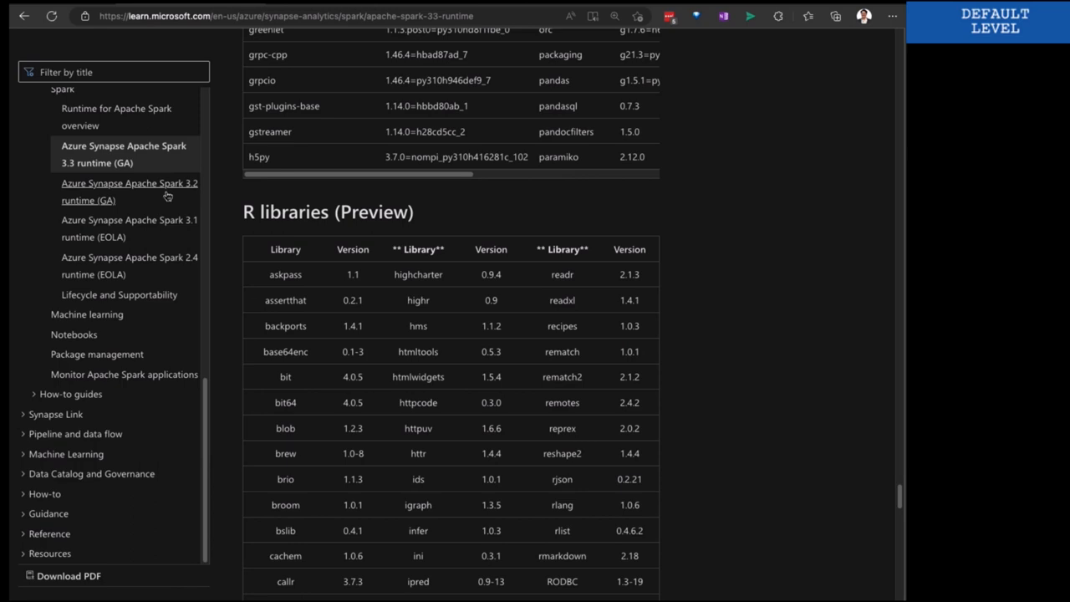
Move on to the Spark 3.2 runtime article, then the Spark 3.1 (EOLA) runtime article
left_click(128, 191)
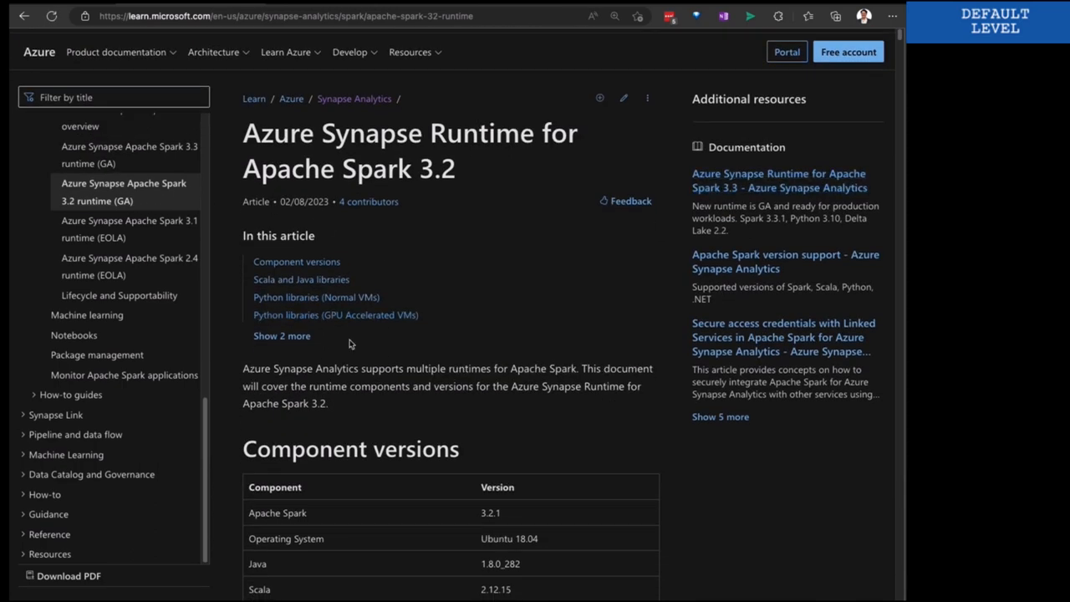
left_click(281, 334)
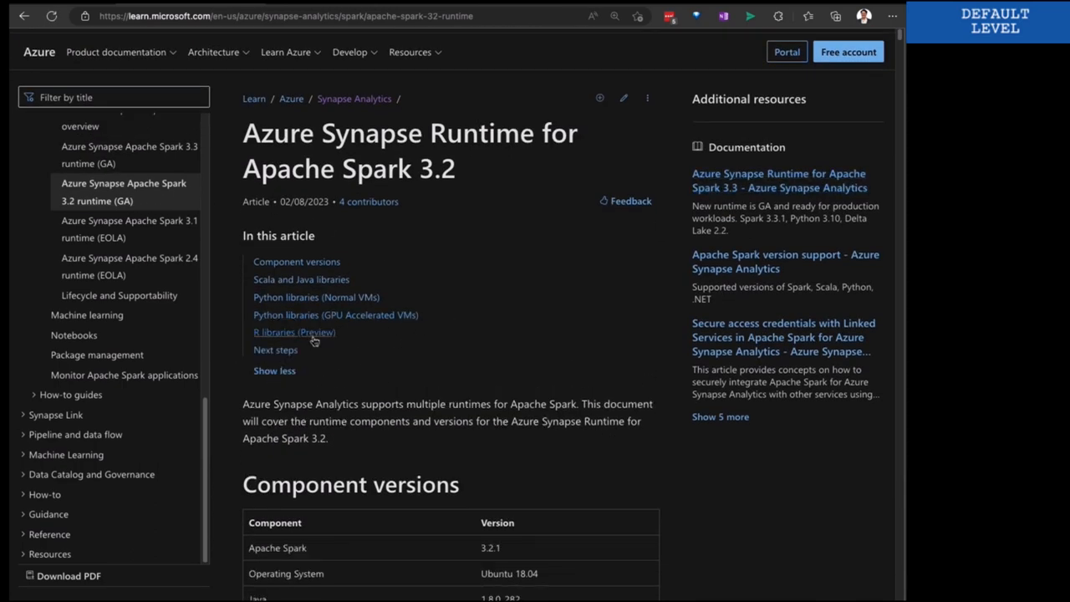
left_click(131, 228)
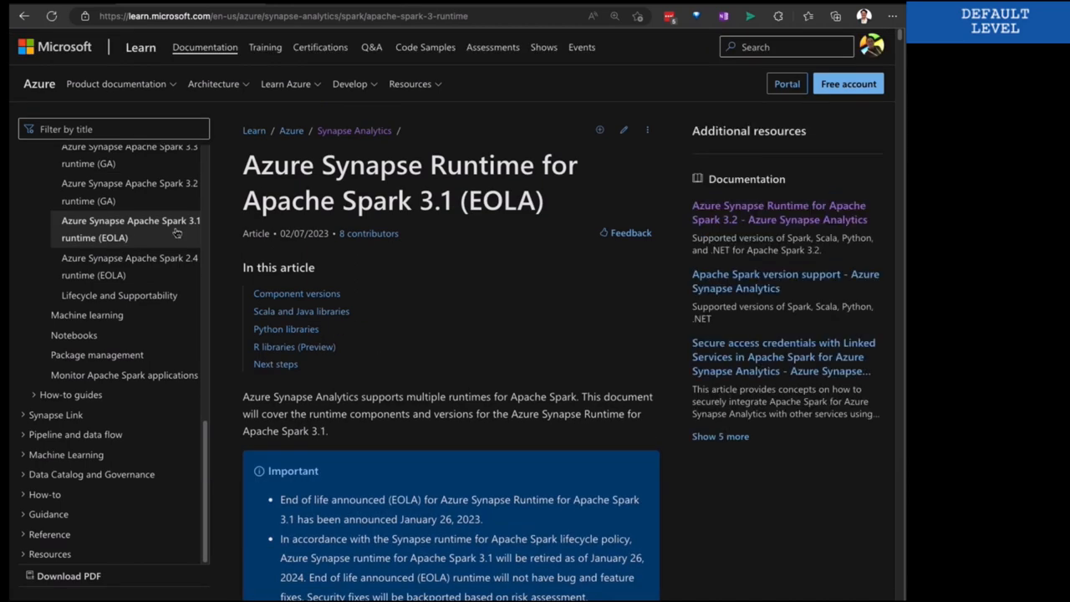
scroll("down", 3)
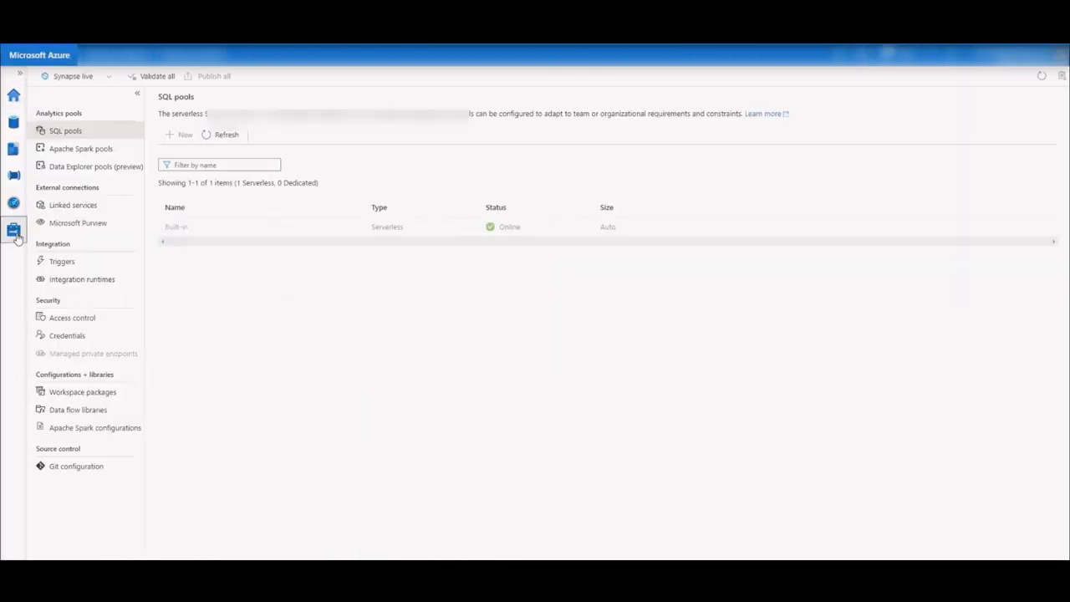
View the Apache Spark pools, then the workspace packages list with the uploaded testWheel package
left_click(80, 147)
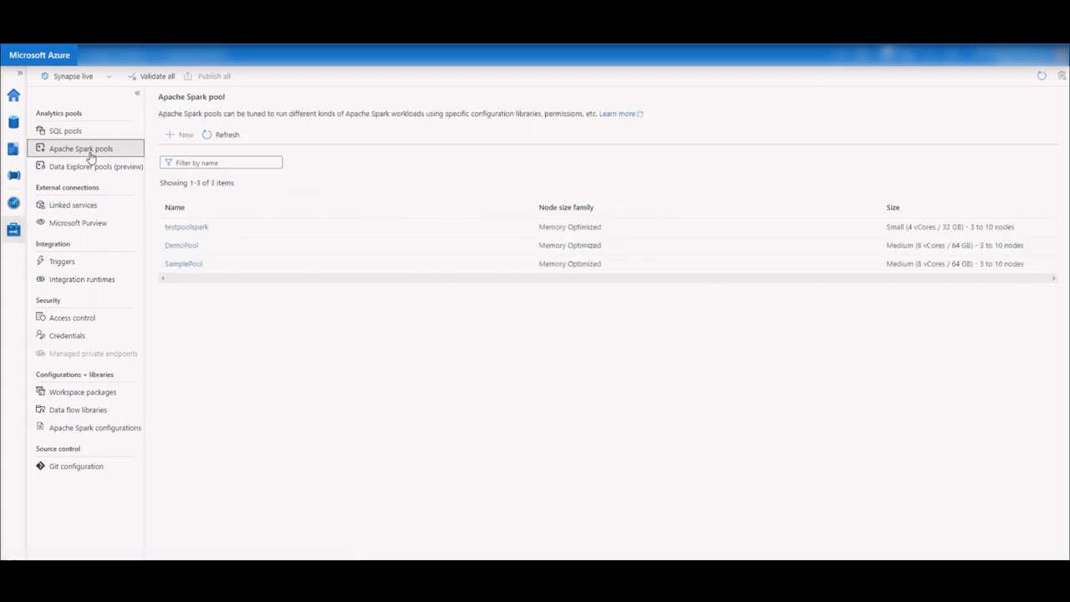
left_click(518, 265)
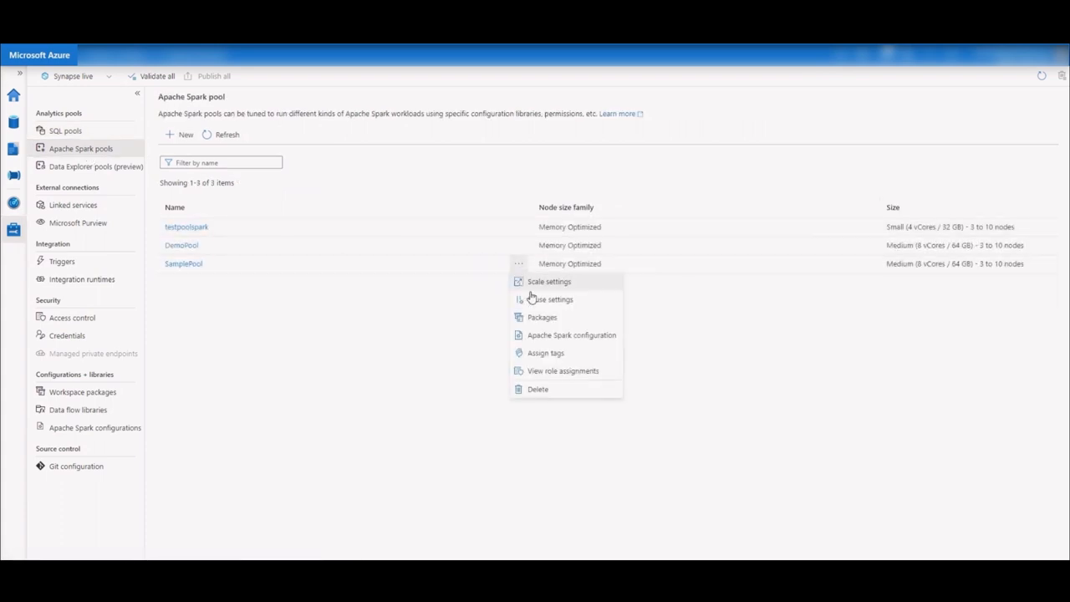
mouse_move(549, 321)
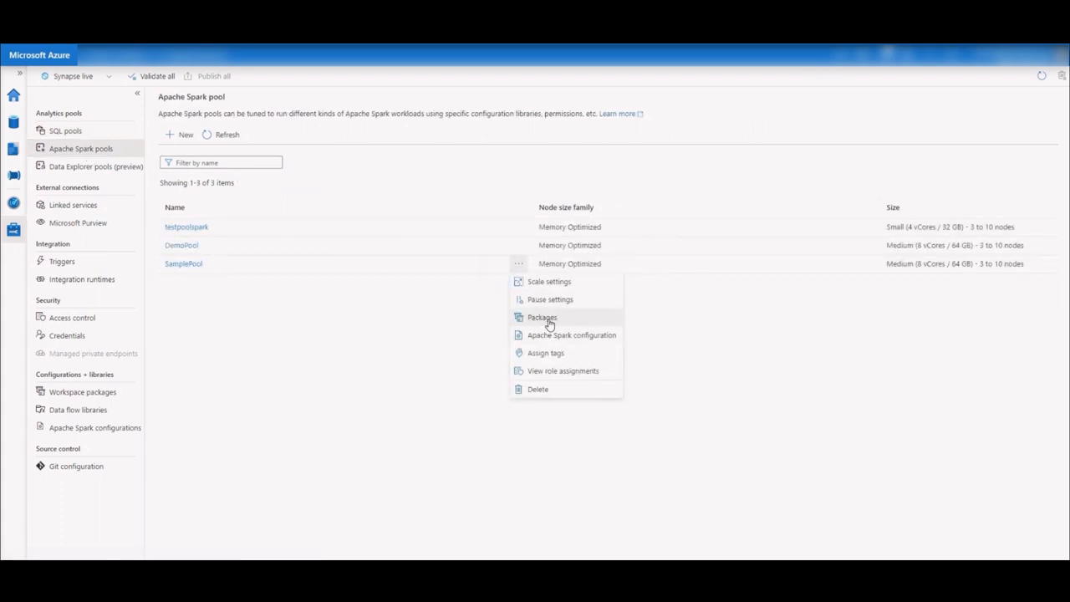
left_click(164, 381)
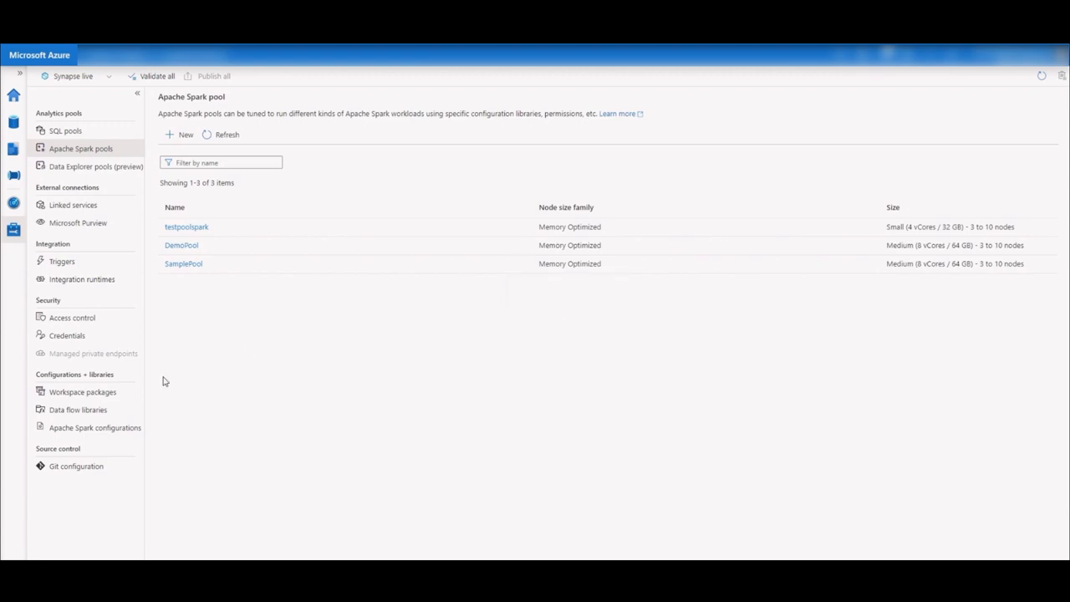
left_click(84, 391)
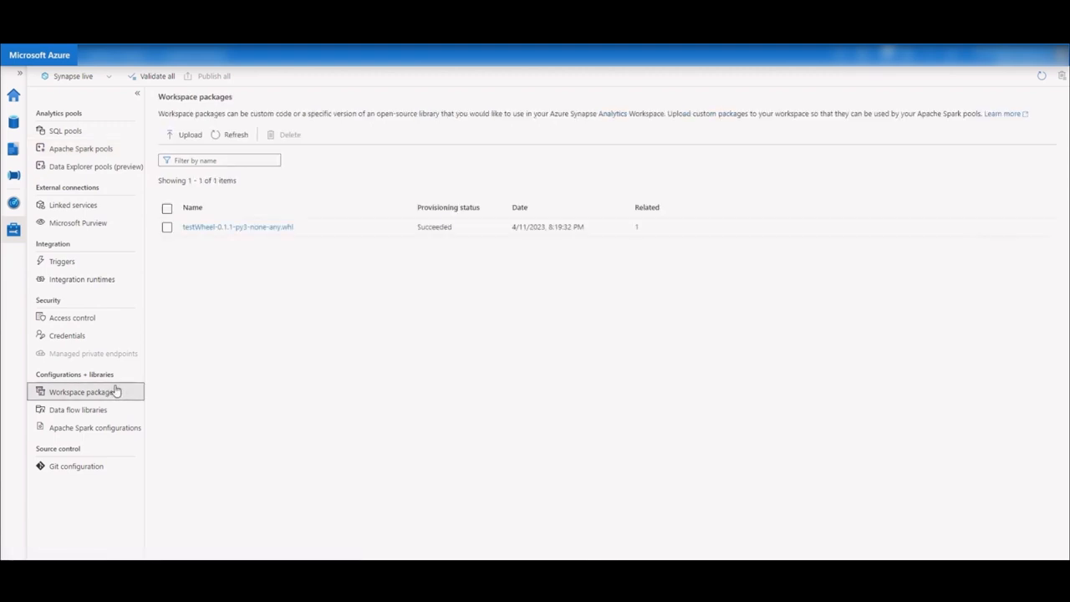
left_click(184, 134)
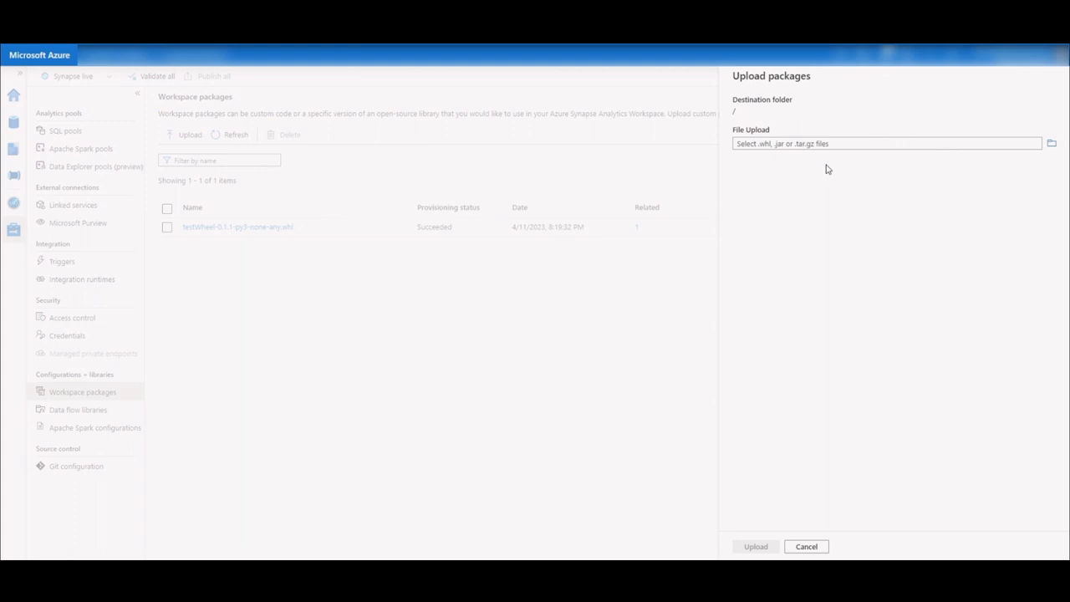
left_click(1050, 143)
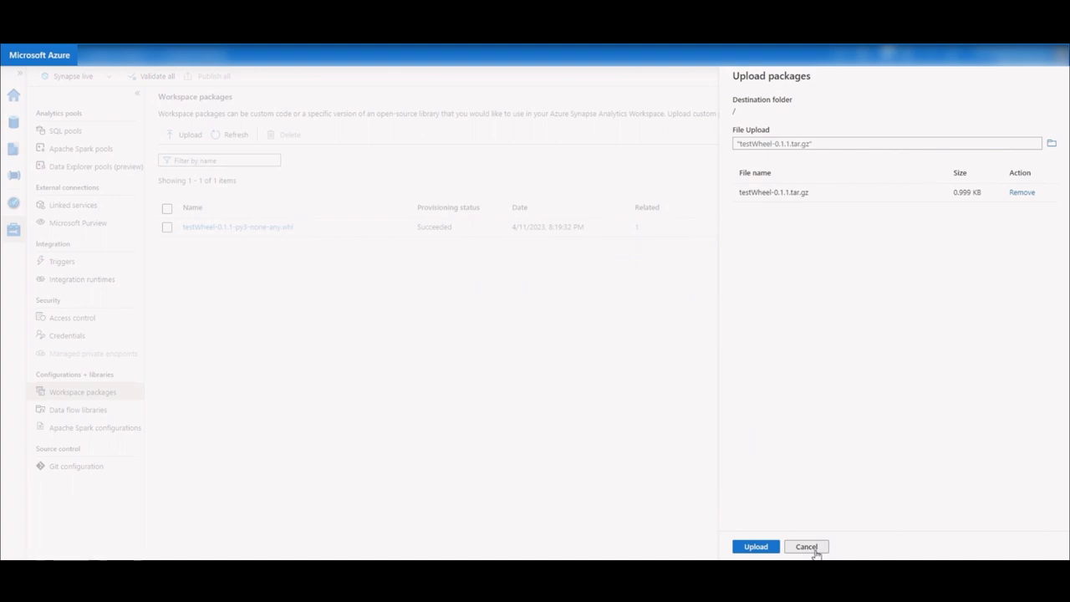
left_click(806, 545)
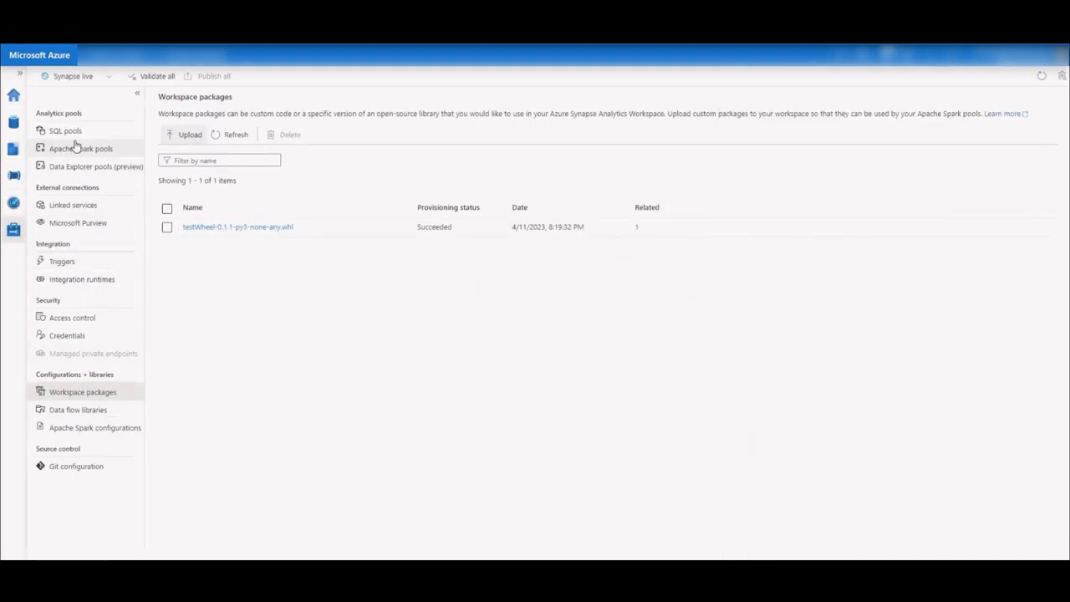
Upload env.yml as a requirements file in SamplePool's package settings
left_click(80, 148)
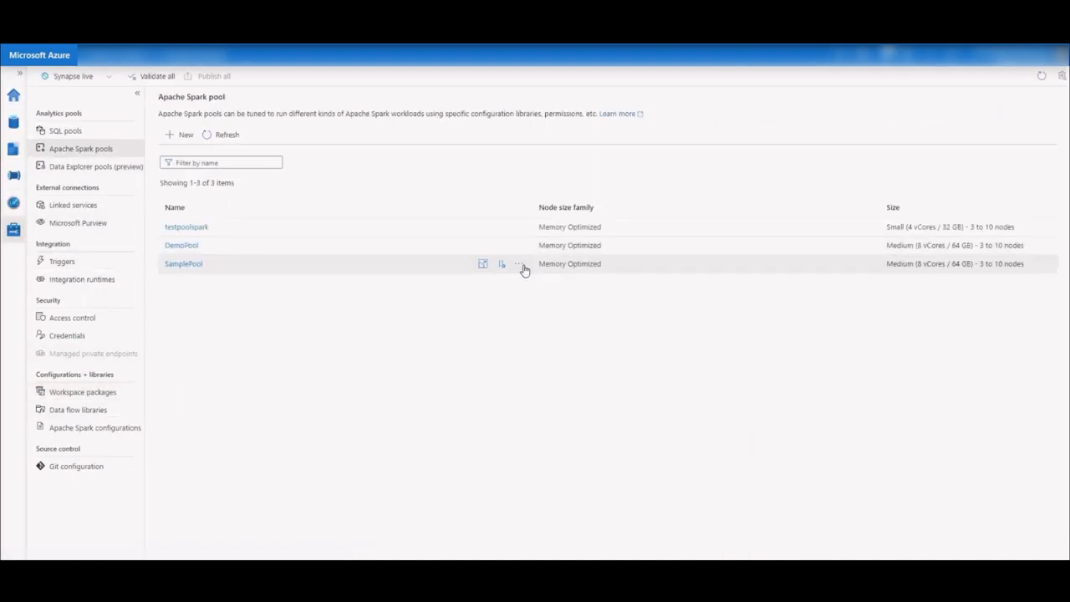
left_click(481, 265)
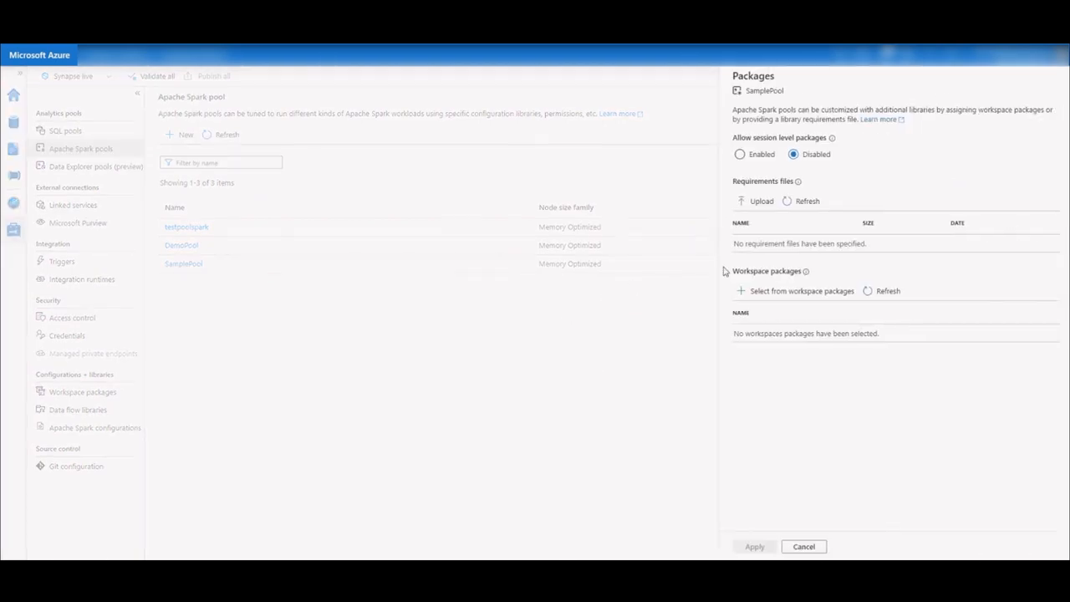
left_click(756, 201)
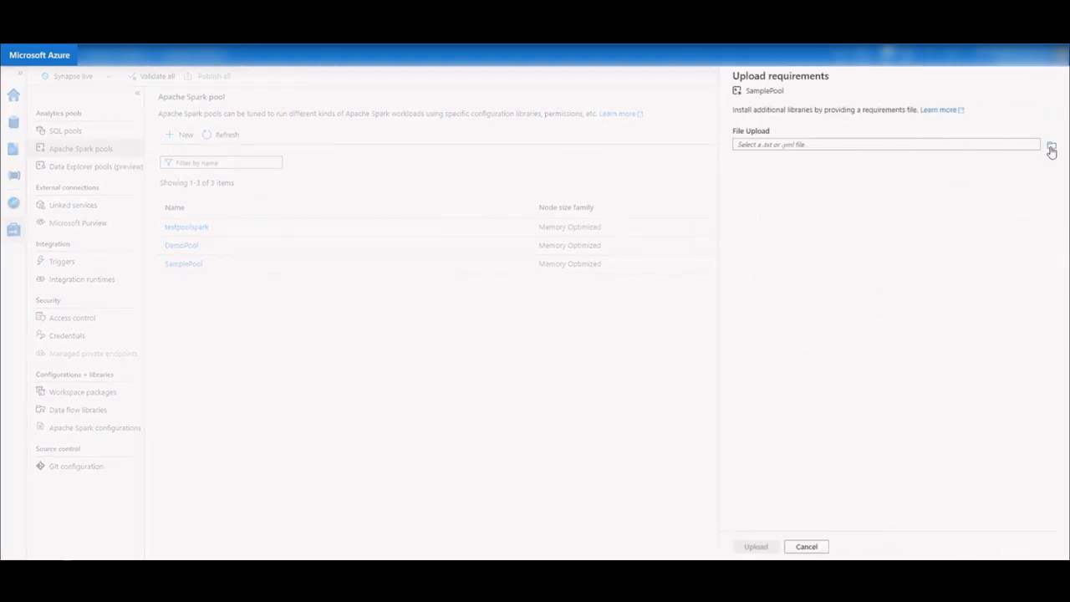
left_click(1052, 144)
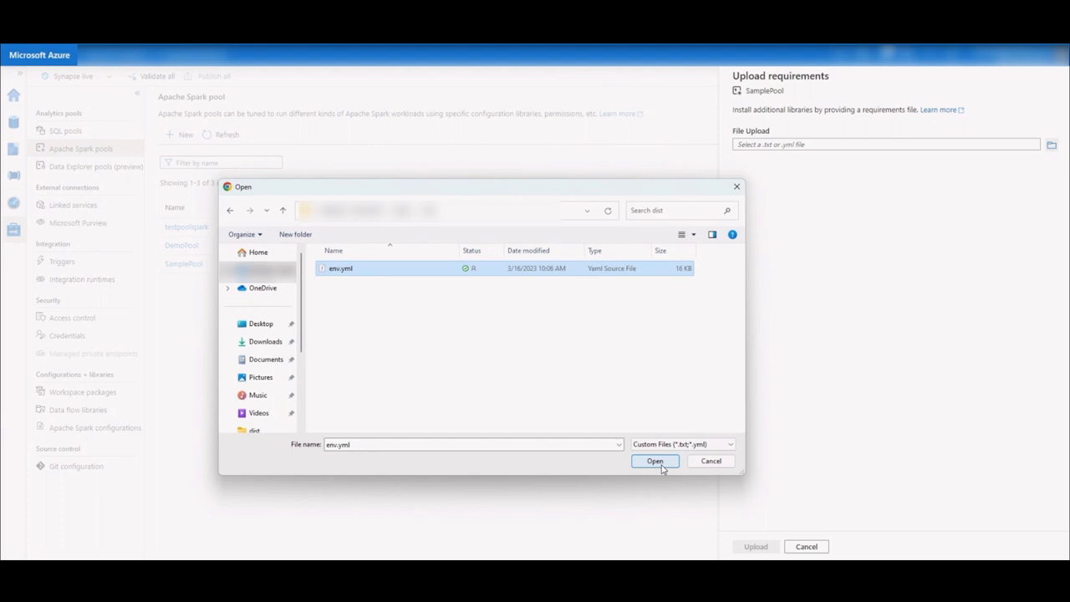
left_click(655, 461)
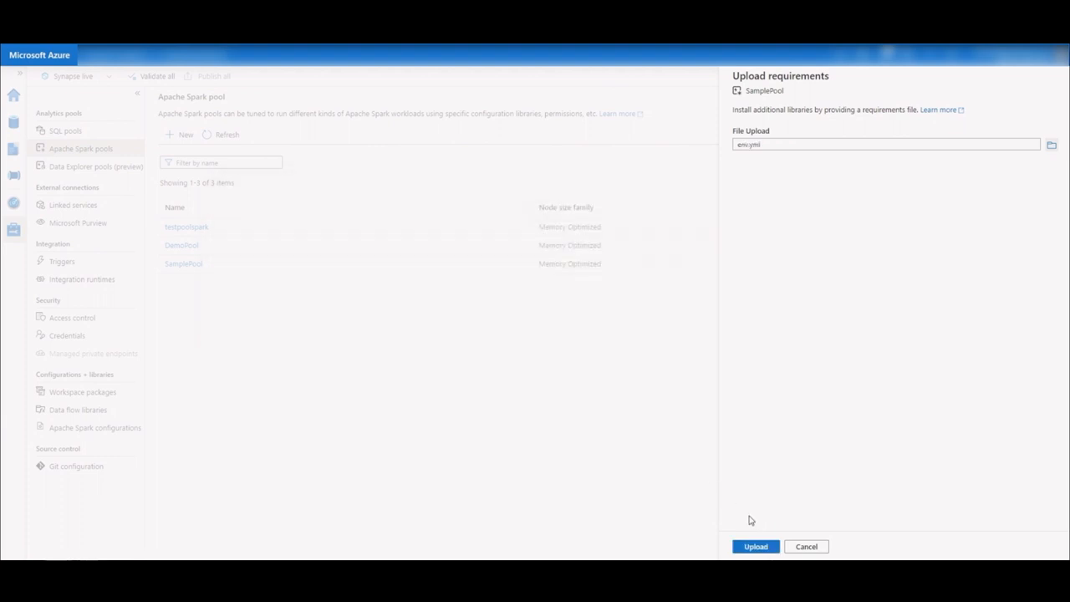
left_click(756, 545)
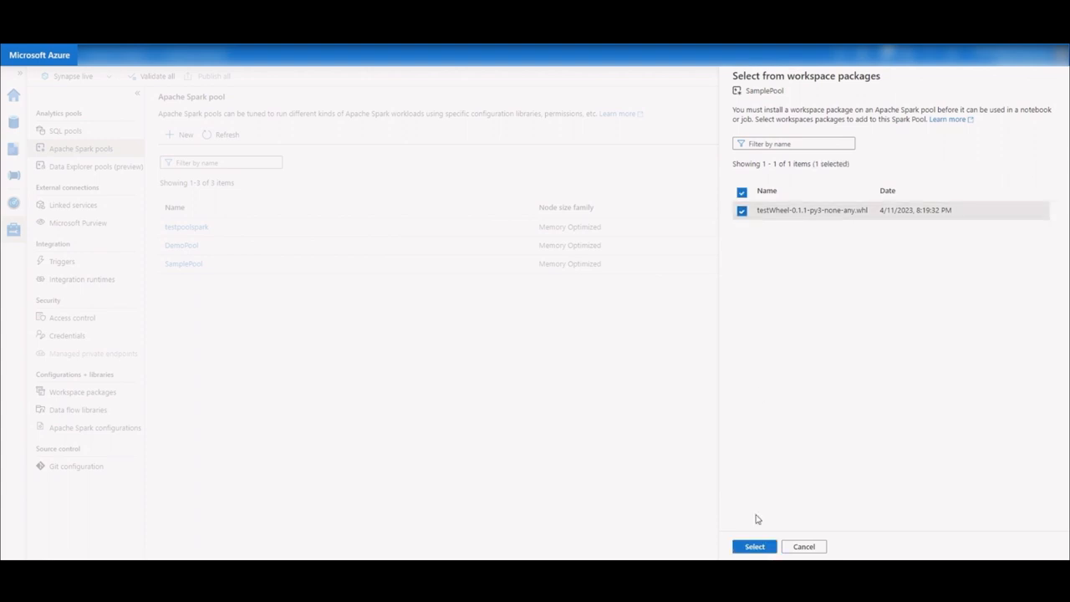
Add the testWheel workspace package to SamplePool
left_click(752, 545)
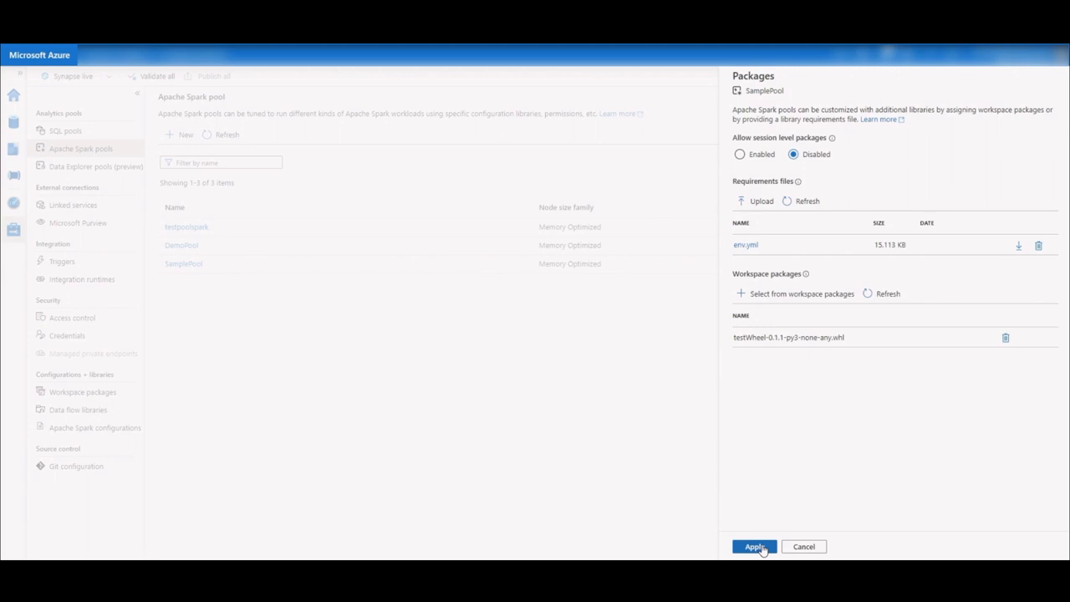
Apply the env.yml and testWheel package changes to SamplePool
left_click(753, 545)
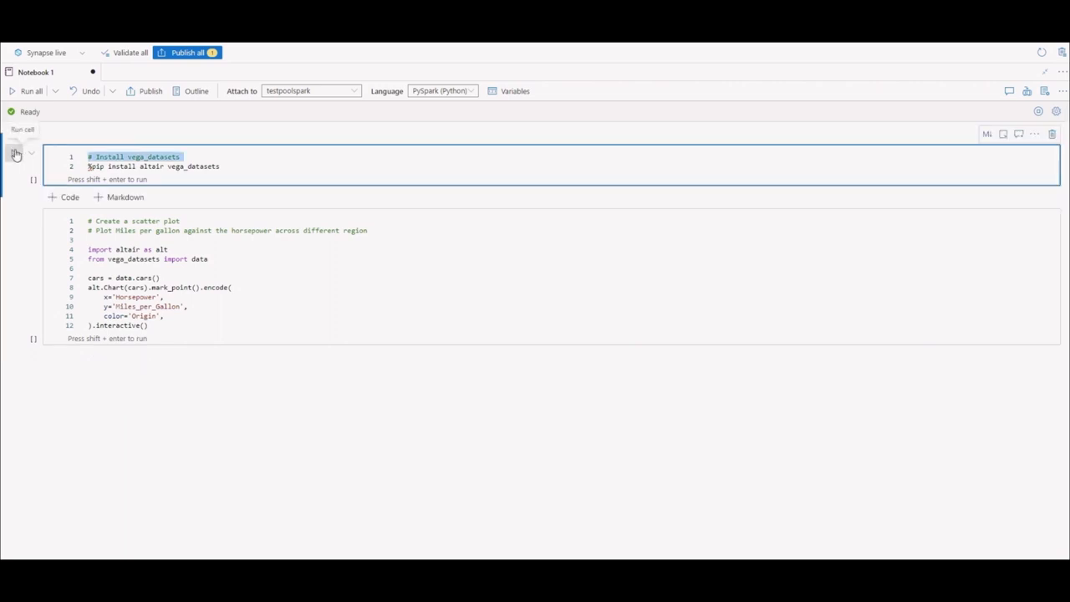
Run the pip install cell for altair and vega_datasets, then the Altair scatter-plot cell
left_click(15, 154)
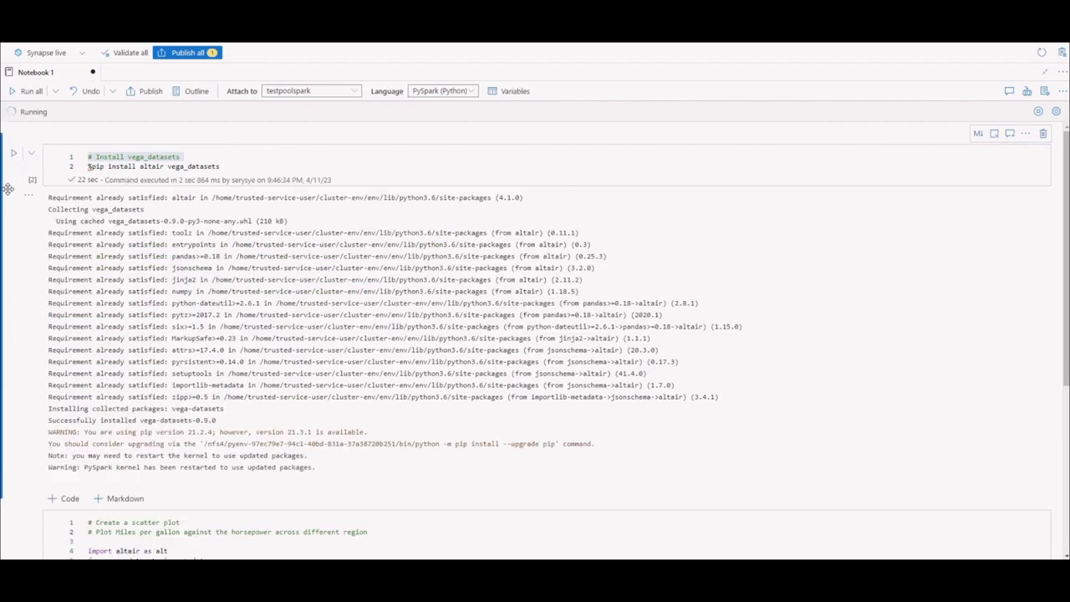
scroll("down", 3)
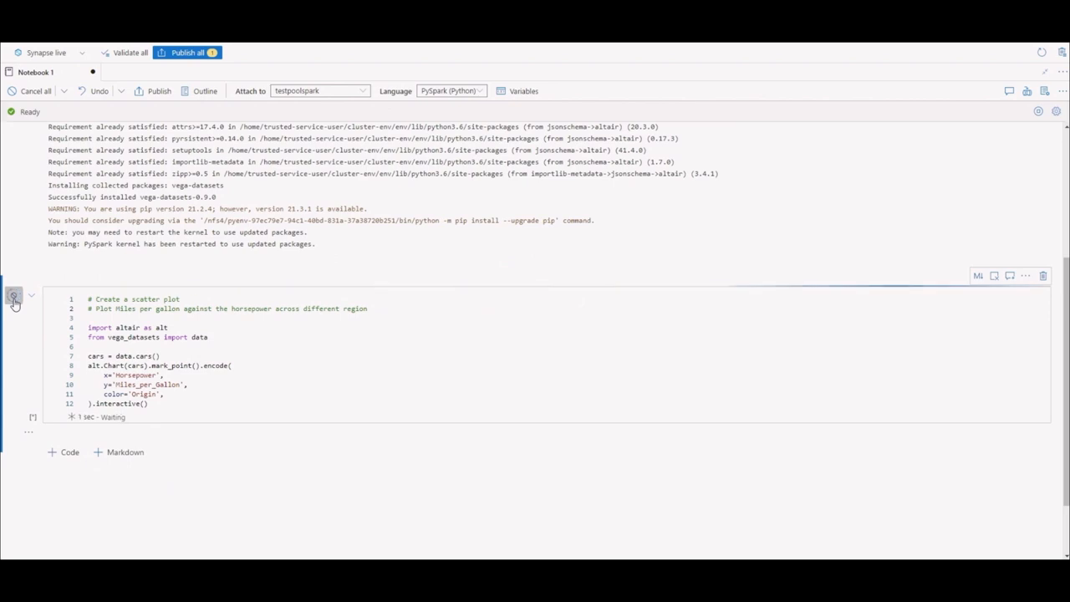
left_click(13, 295)
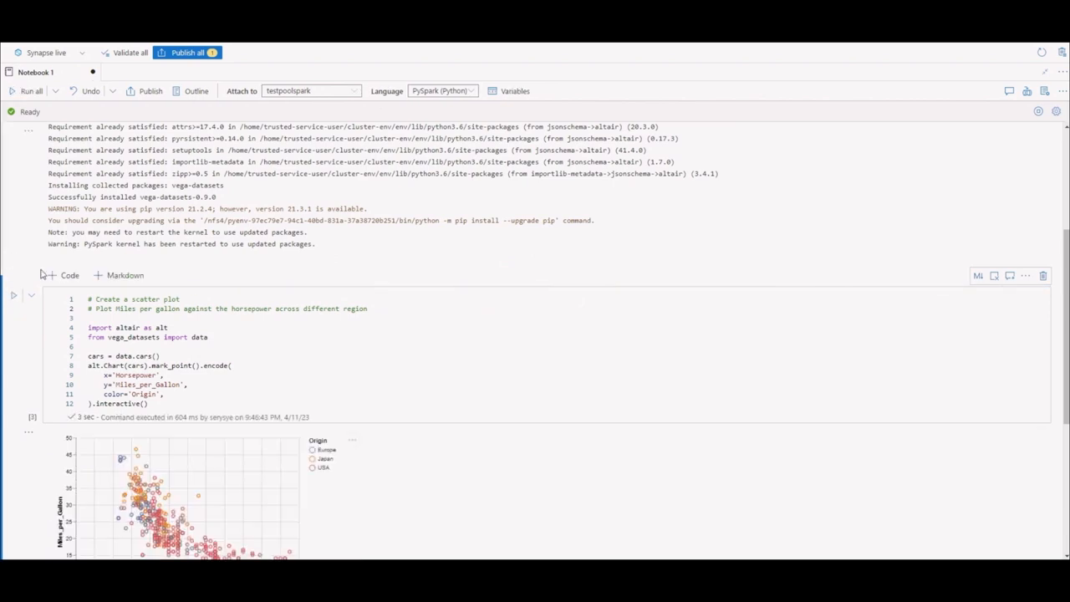